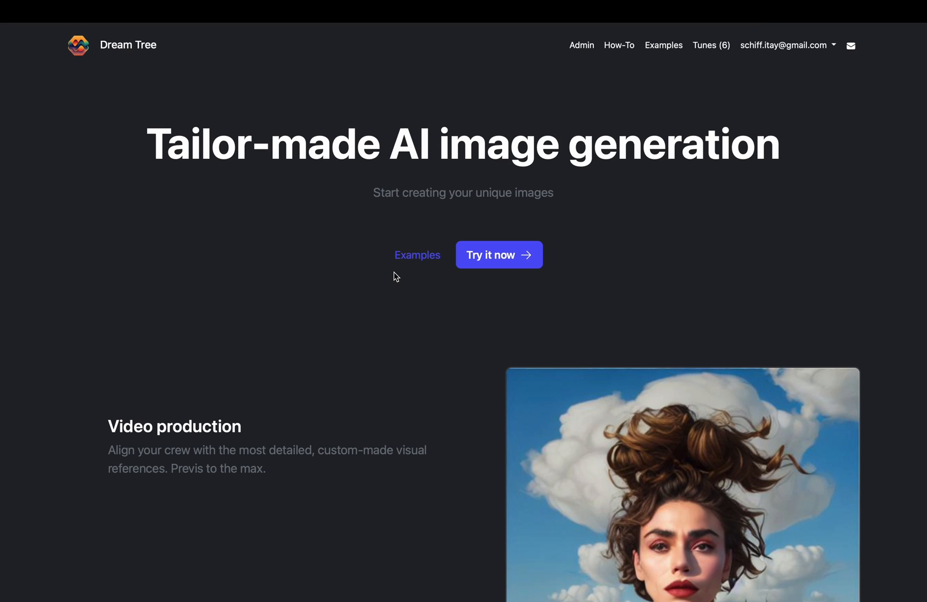
mouse_move(427, 273)
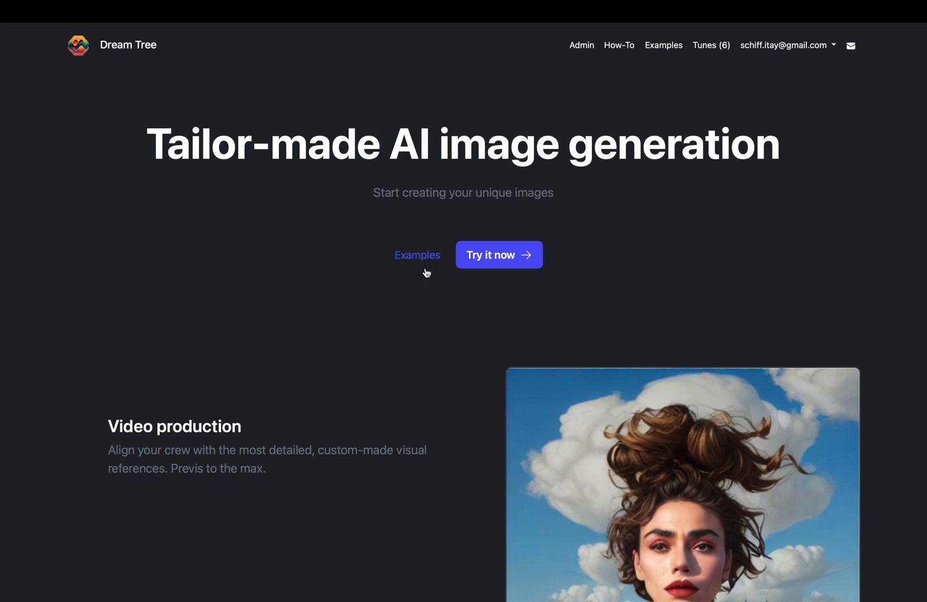
mouse_move(611, 73)
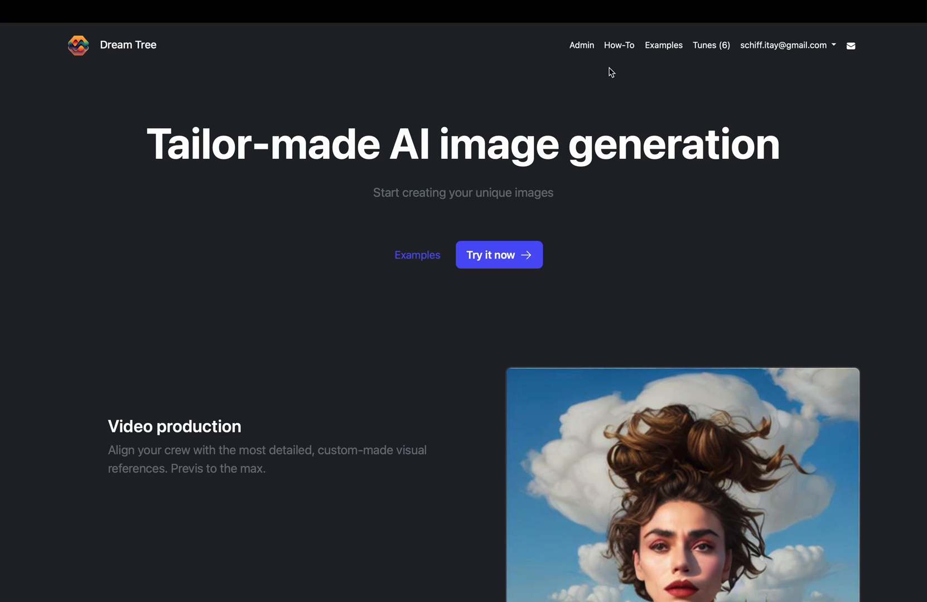
mouse_move(610, 60)
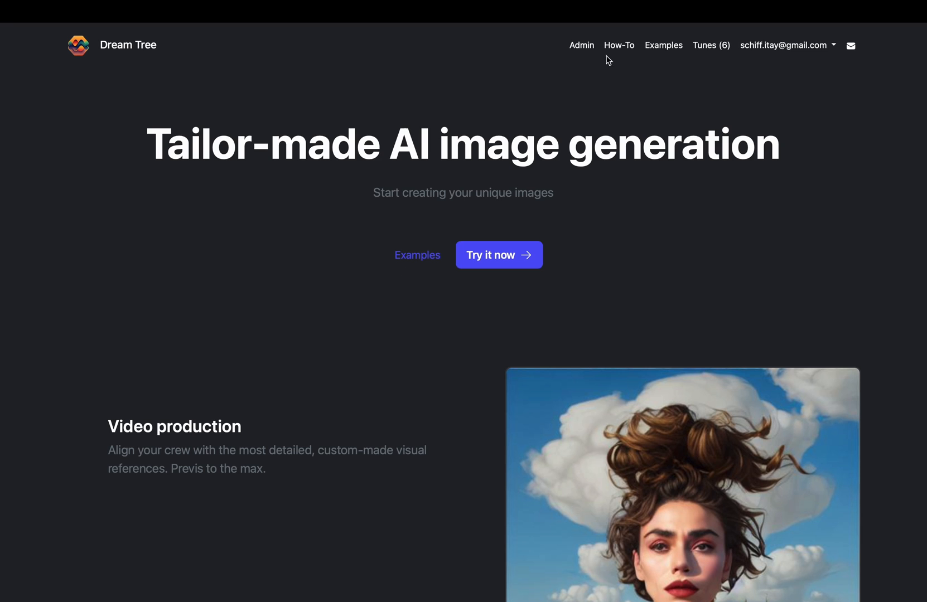
mouse_move(626, 70)
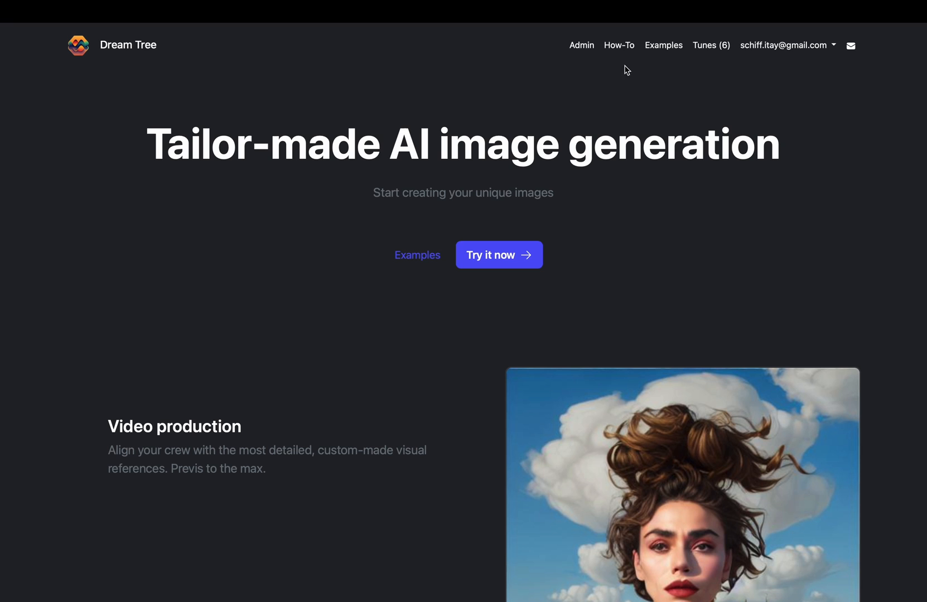
Begin a new finetune with title 'more pictures of me!' and name 'person', correcting a mistyped name
click(499, 254)
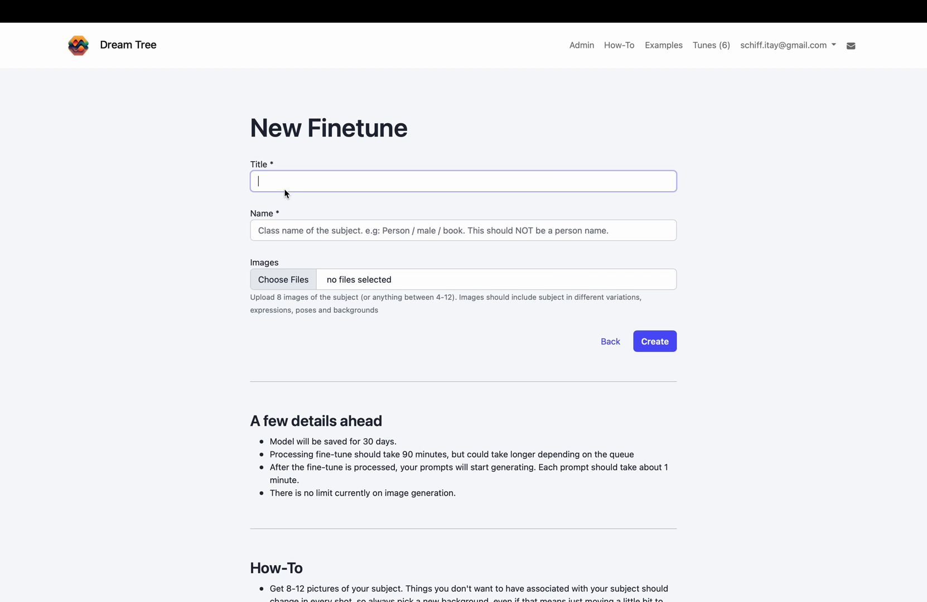
text(more pictures of me!)
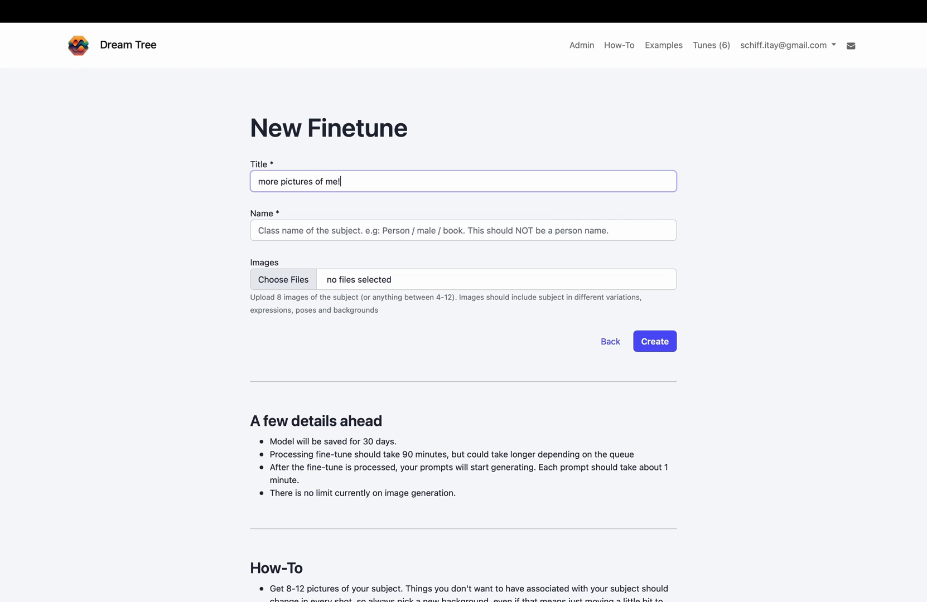
text(wo)
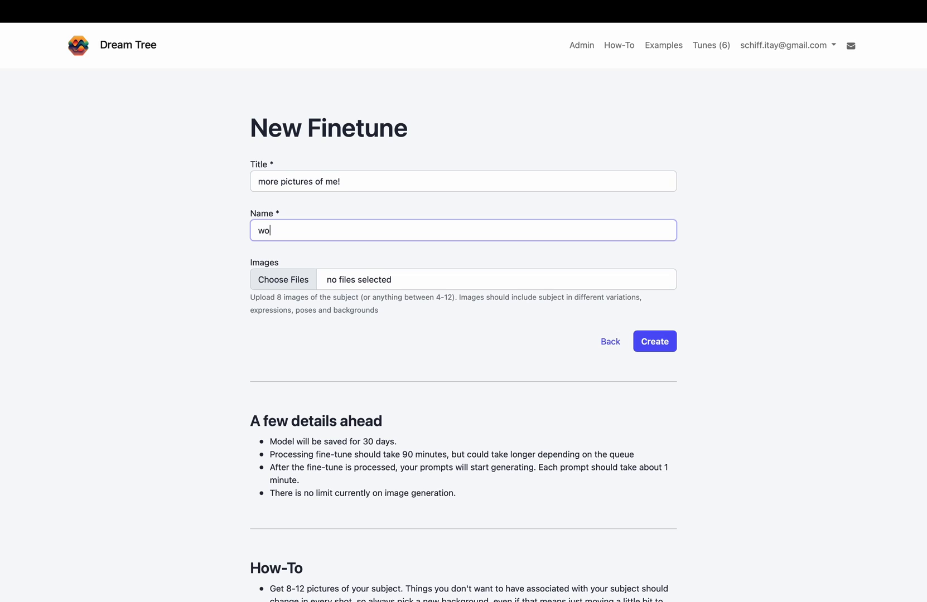
key(Backspace)
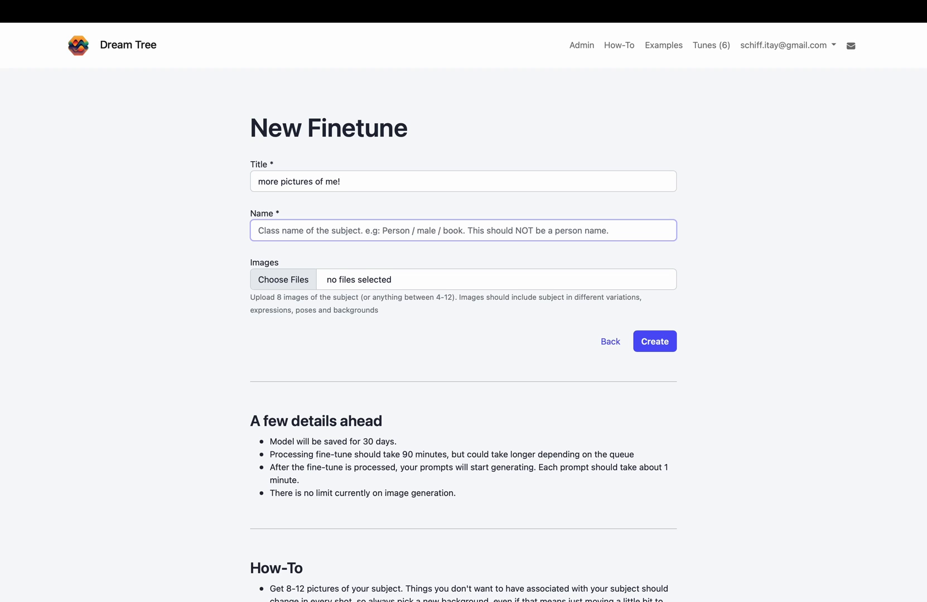
text(person)
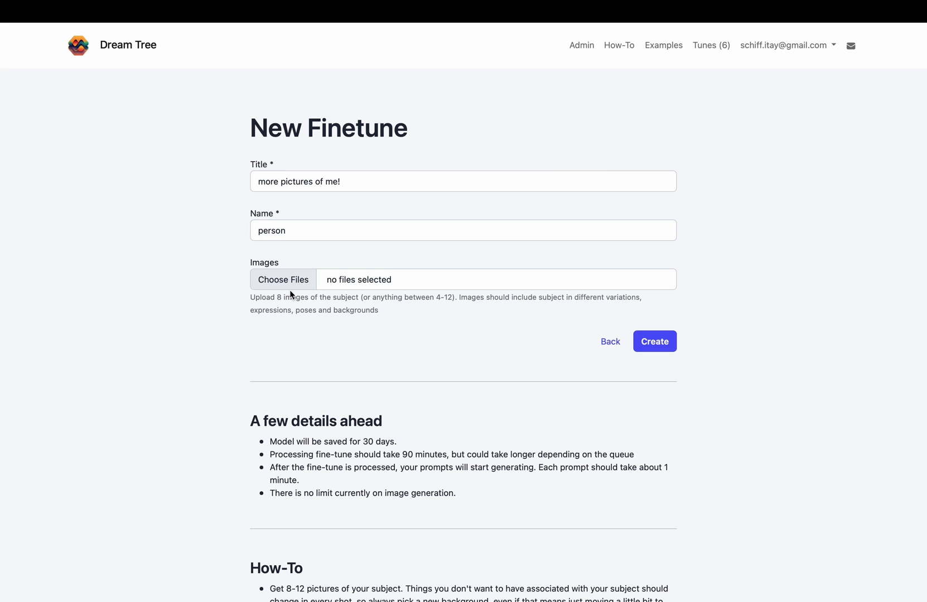
Select all 18 JPEG photos from the Chosen folder and upload them to the finetune form
click(282, 279)
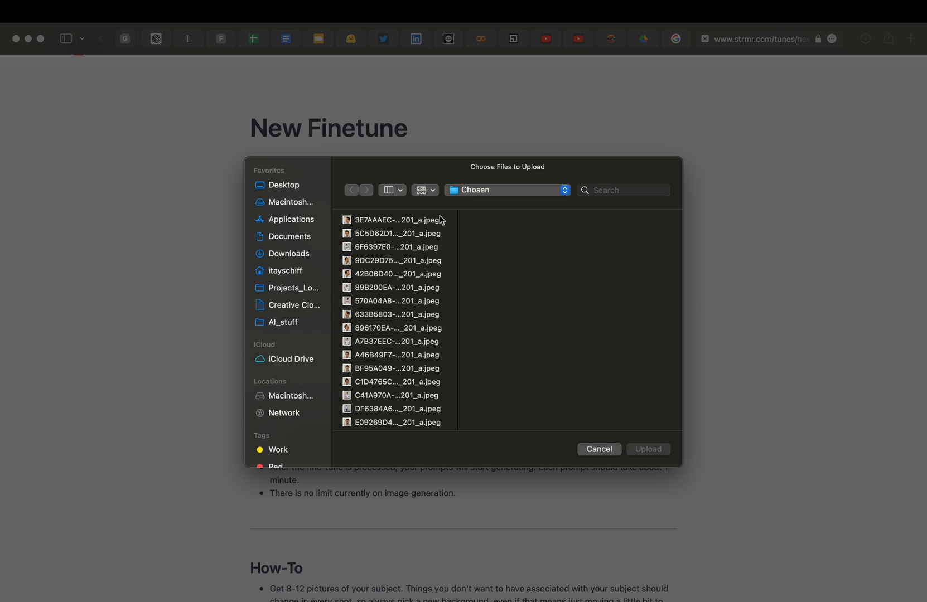
click(397, 220)
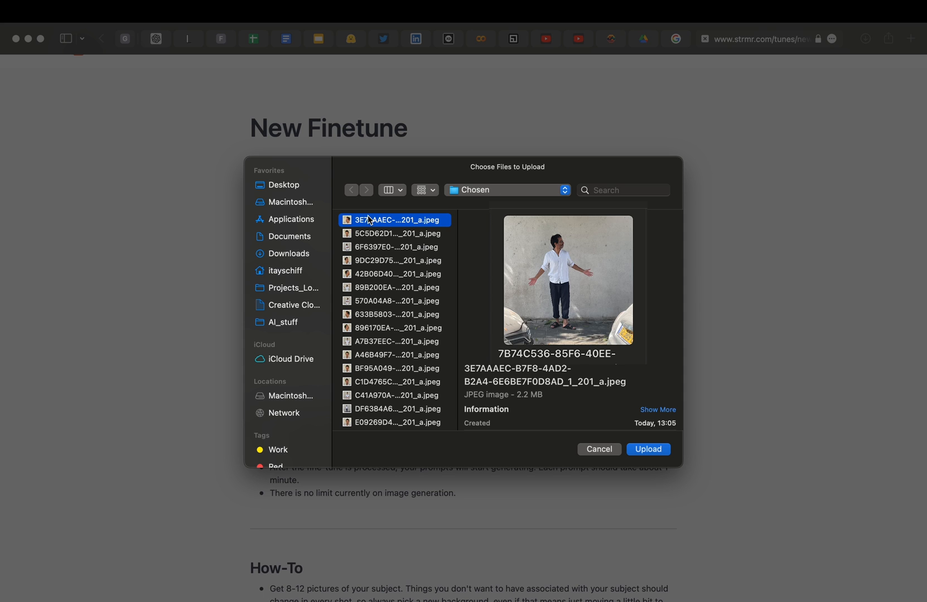
click(397, 328)
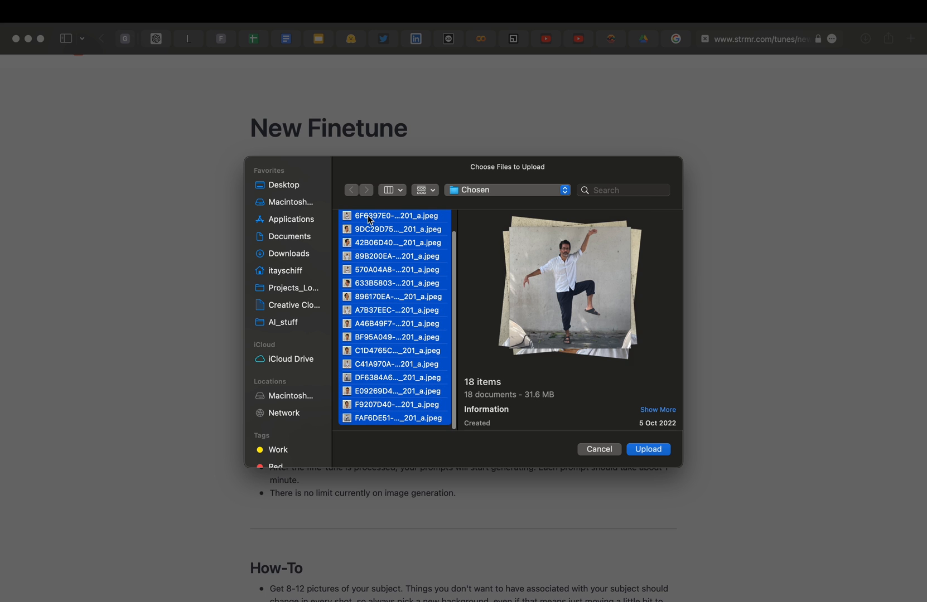
click(648, 450)
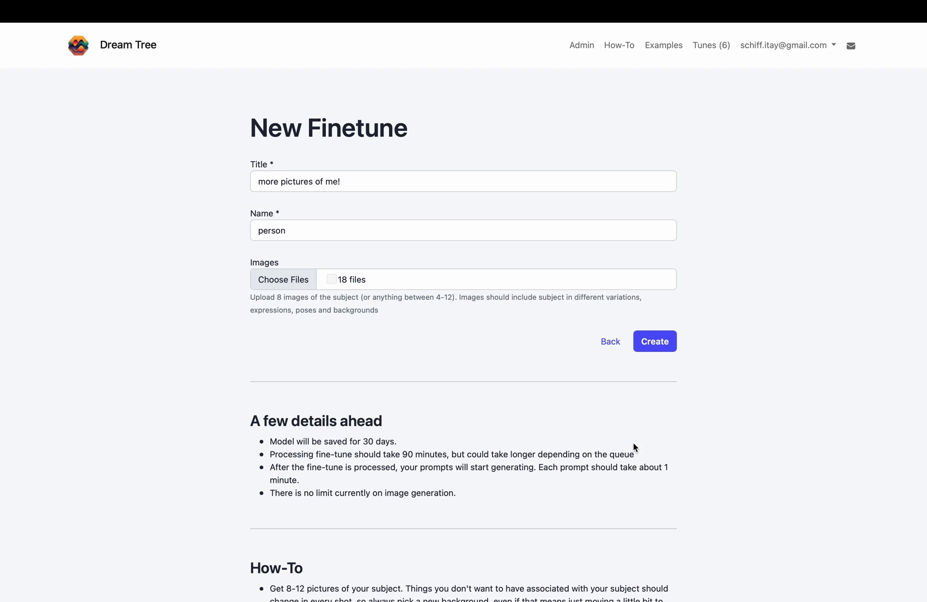
mouse_move(655, 341)
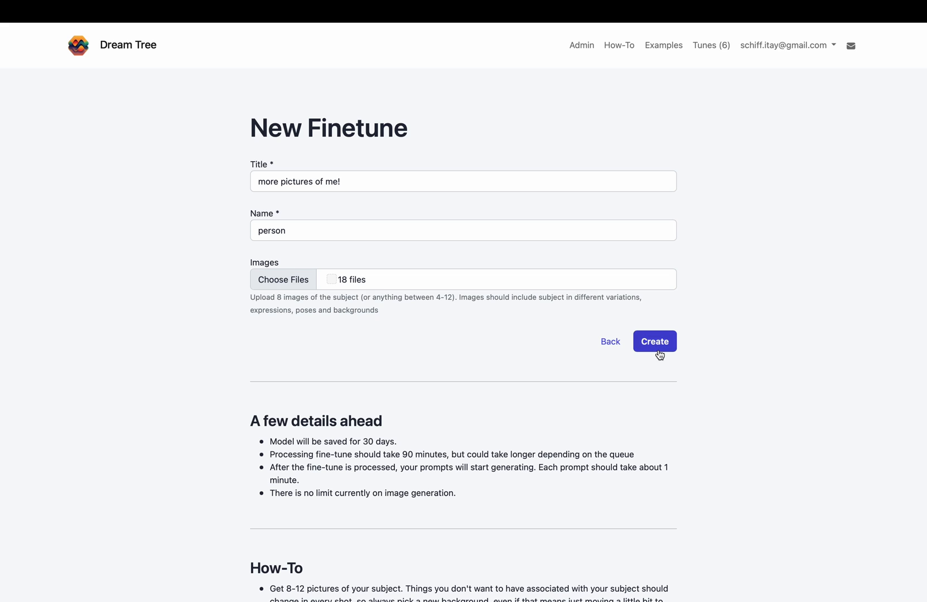
Create the finetune and enter the prompt 'person with amazing ornament' for the sks person
click(655, 341)
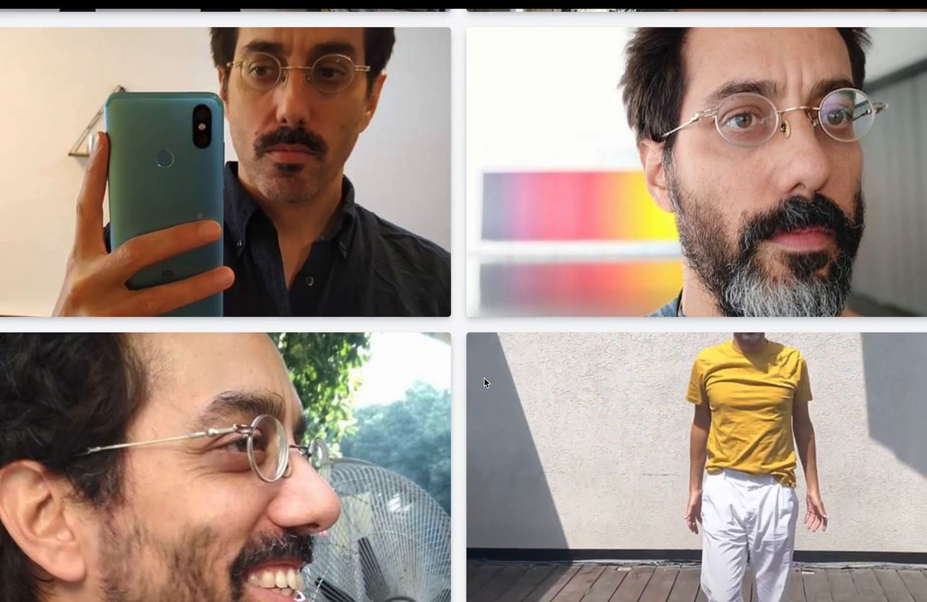
scroll(up, 3)
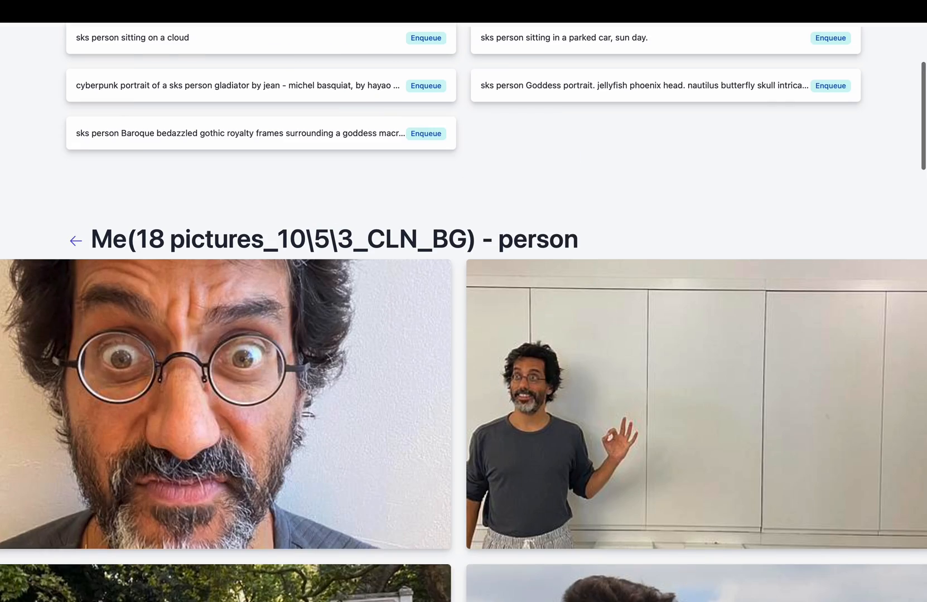
scroll(up, 3)
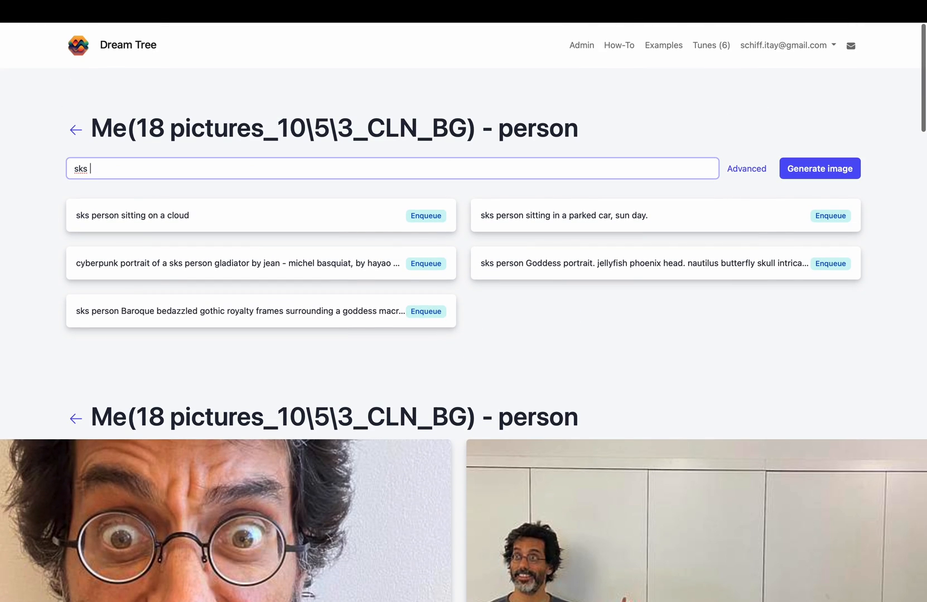
text(person with amazing ornament)
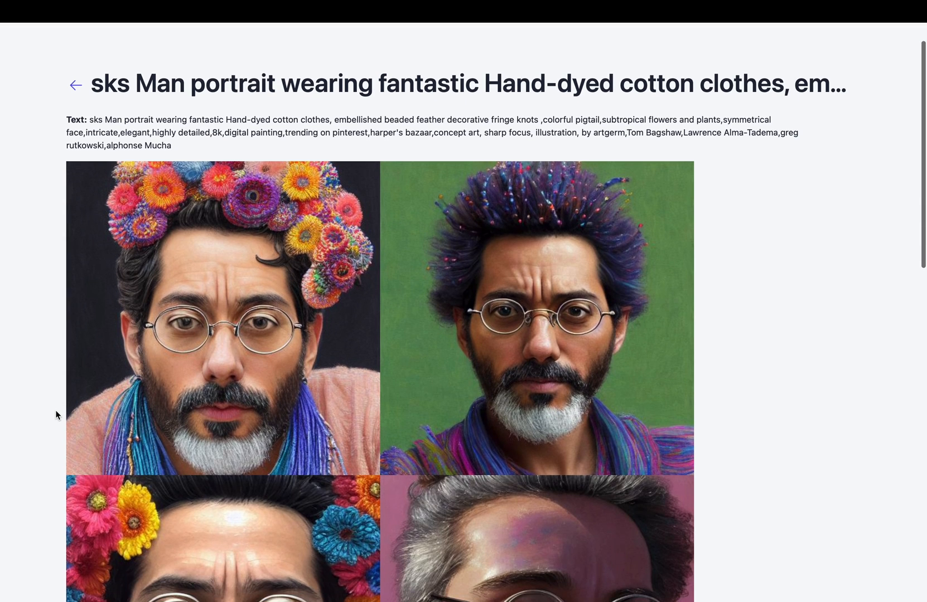
Scroll through the grid of six colorful flower- and yarn-adorned painted portrait variations
scroll(down, 3)
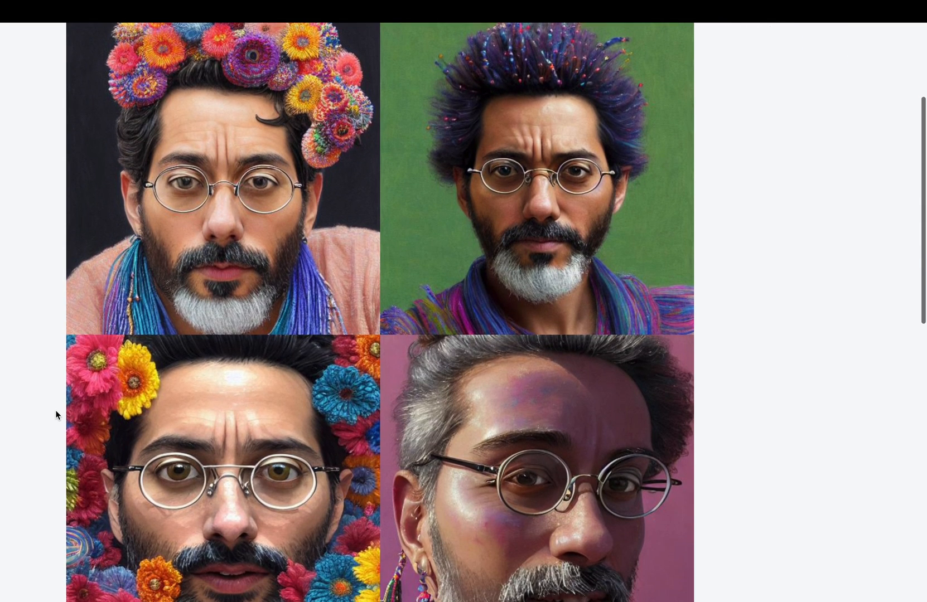
scroll(down, 3)
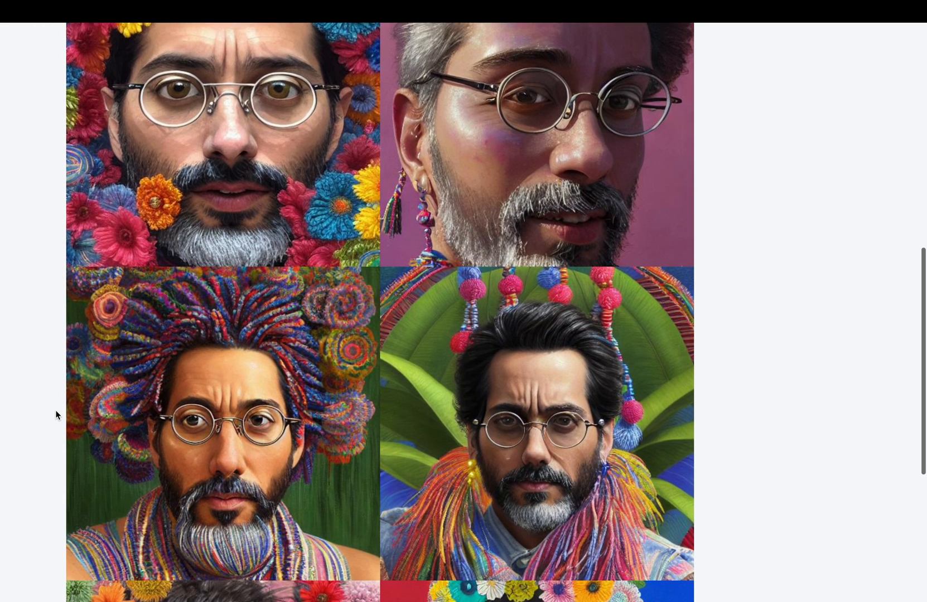